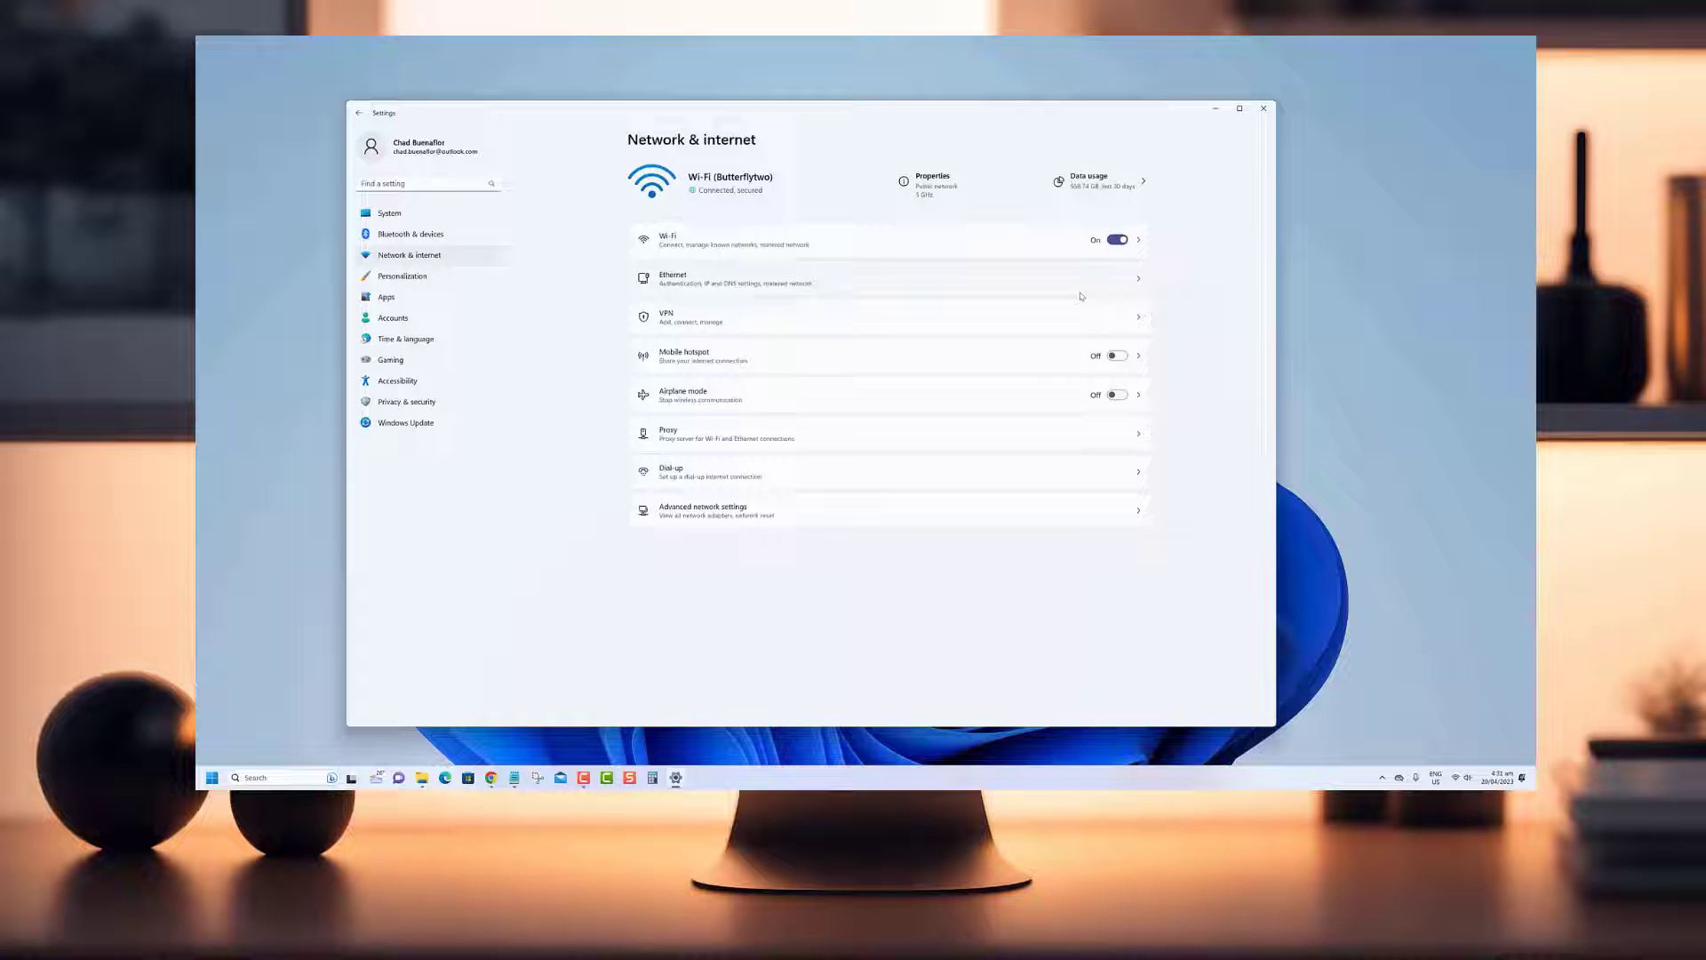
Switch from Network & internet to the Apps page in Windows Settings
{"action": "left_click", "coordinate": [386, 296]}
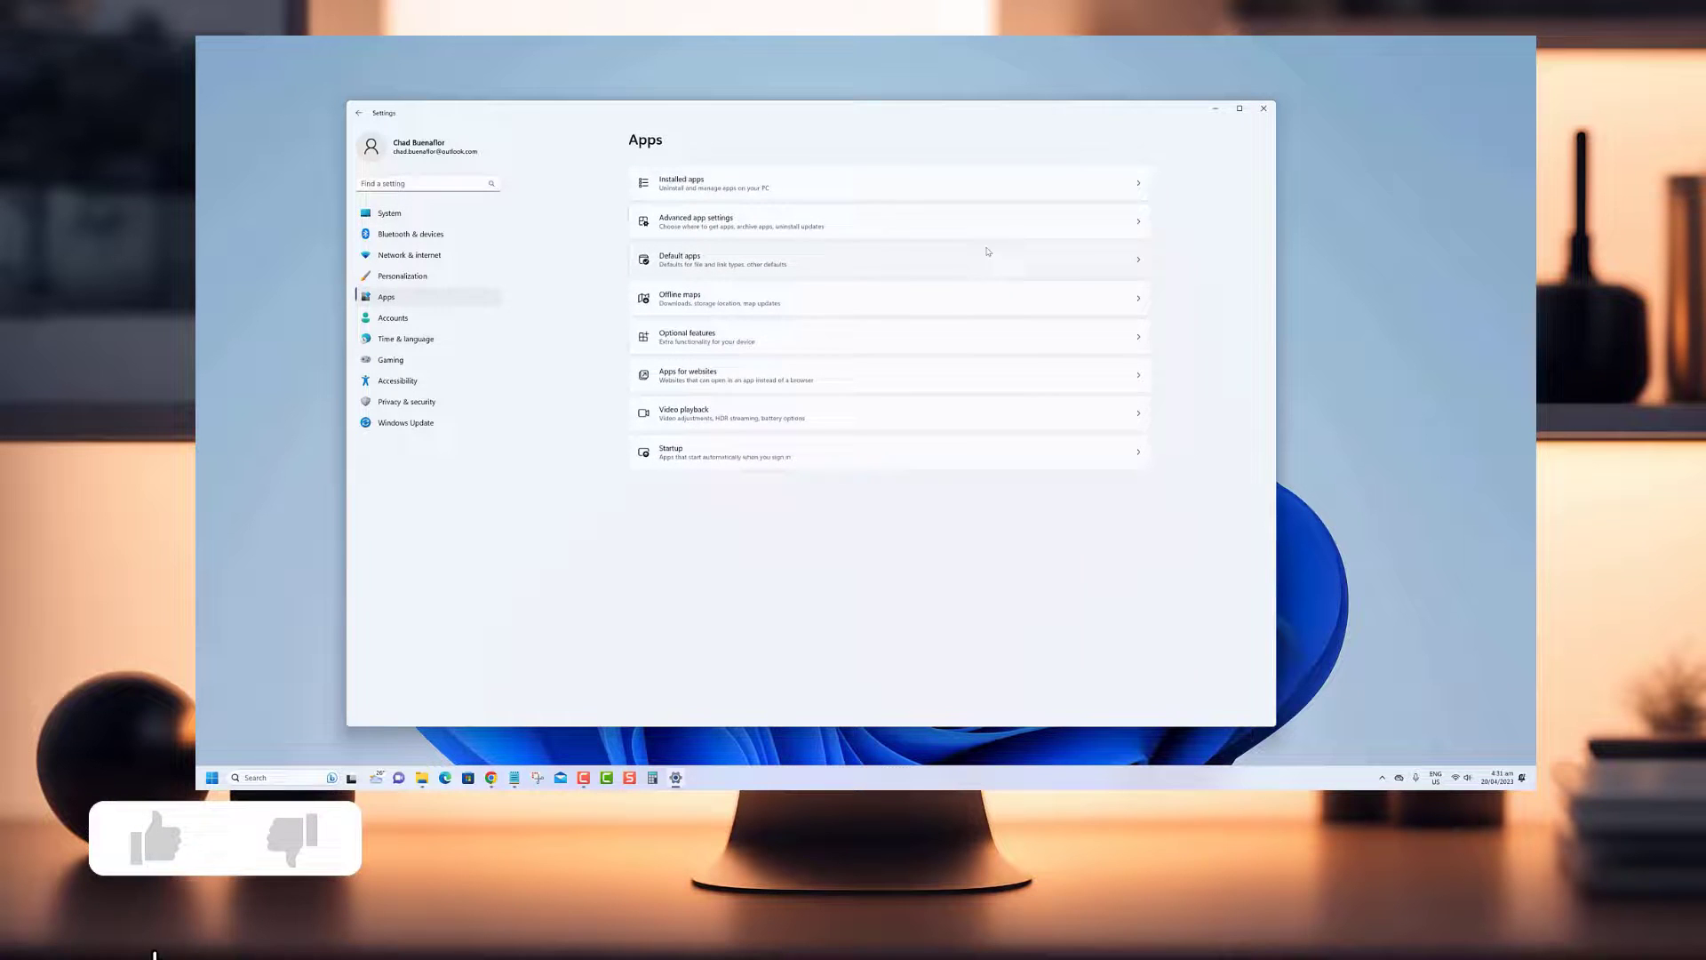